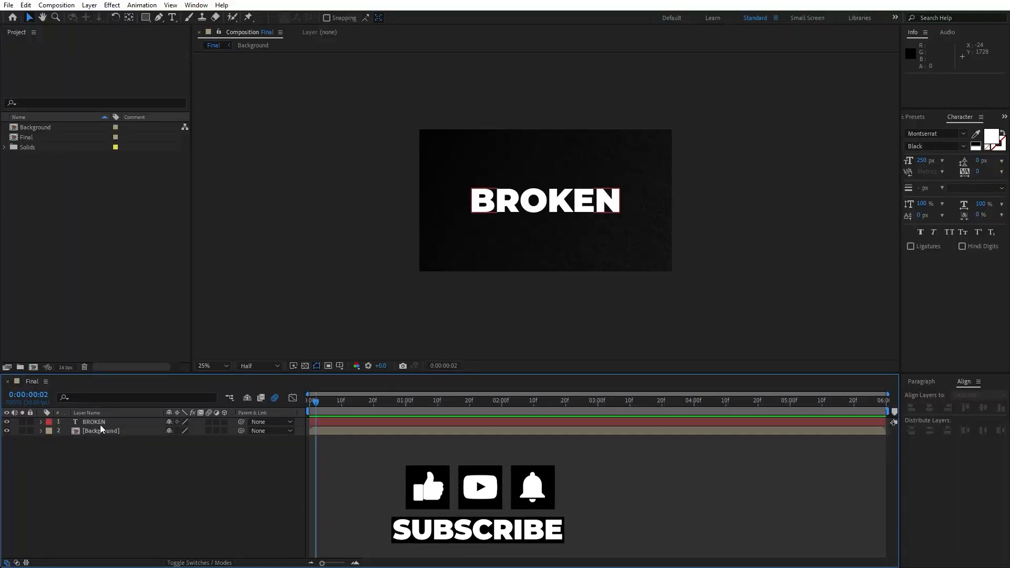
Apply a Fill effect to the BROKEN layer and set its colour to orange FF9000.
click(94, 421)
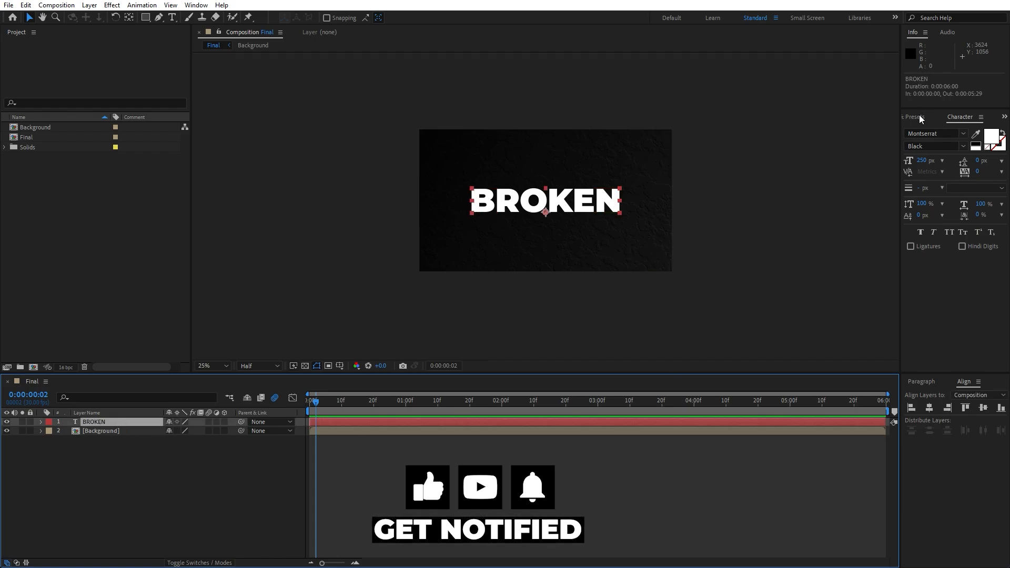
text(fill)
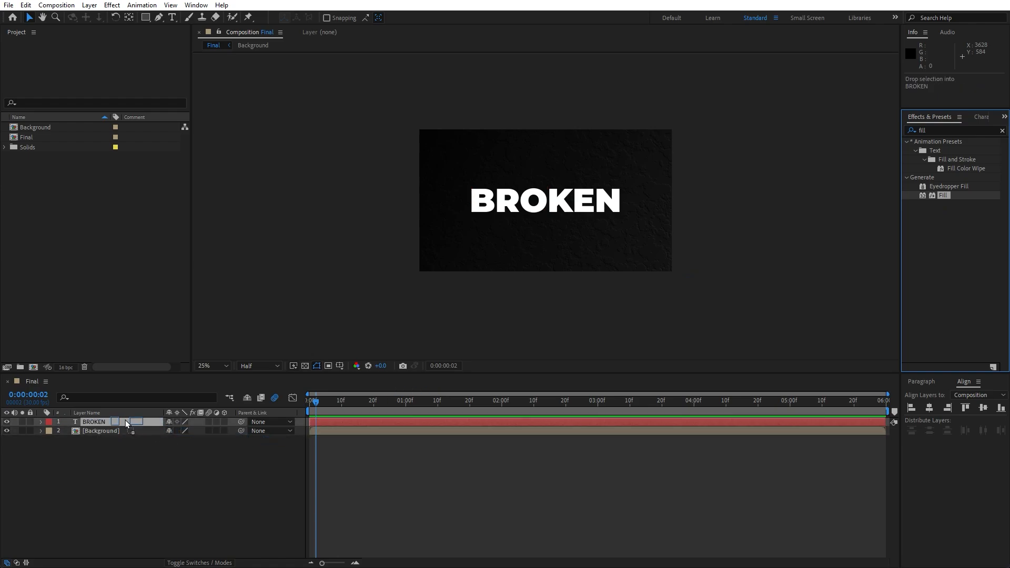
double_click(944, 195)
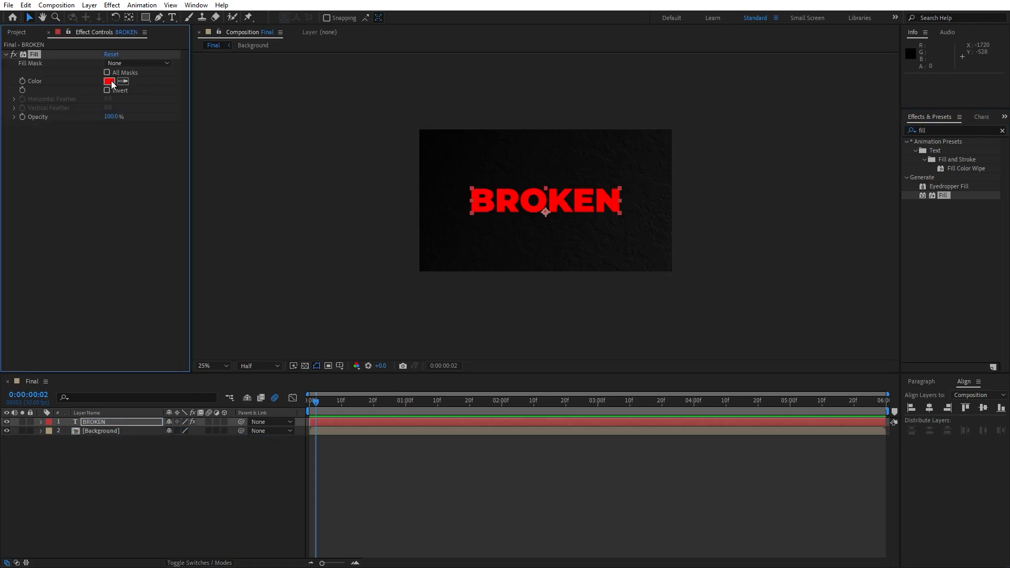
click(109, 81)
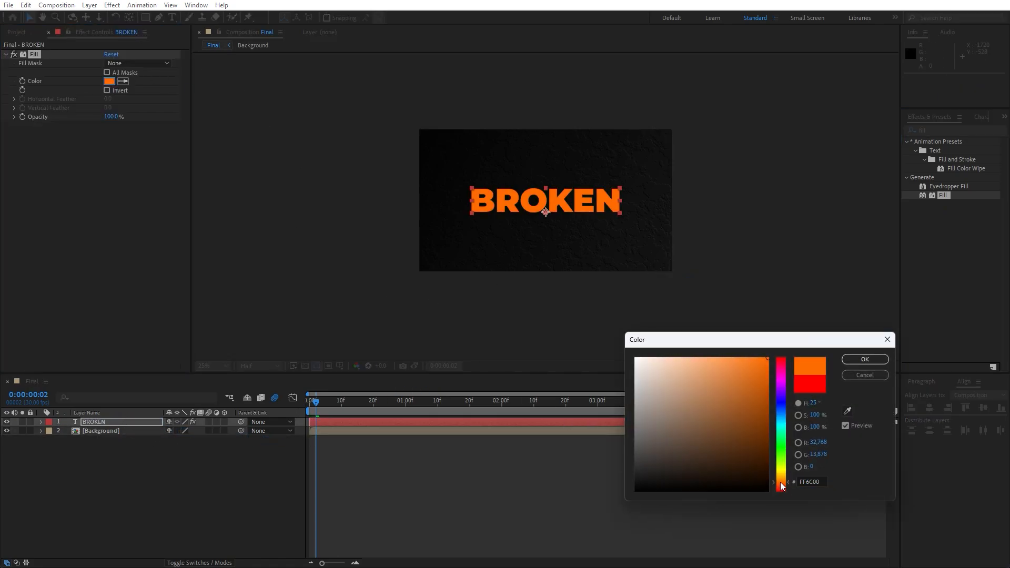
drag(780, 486, 780, 483)
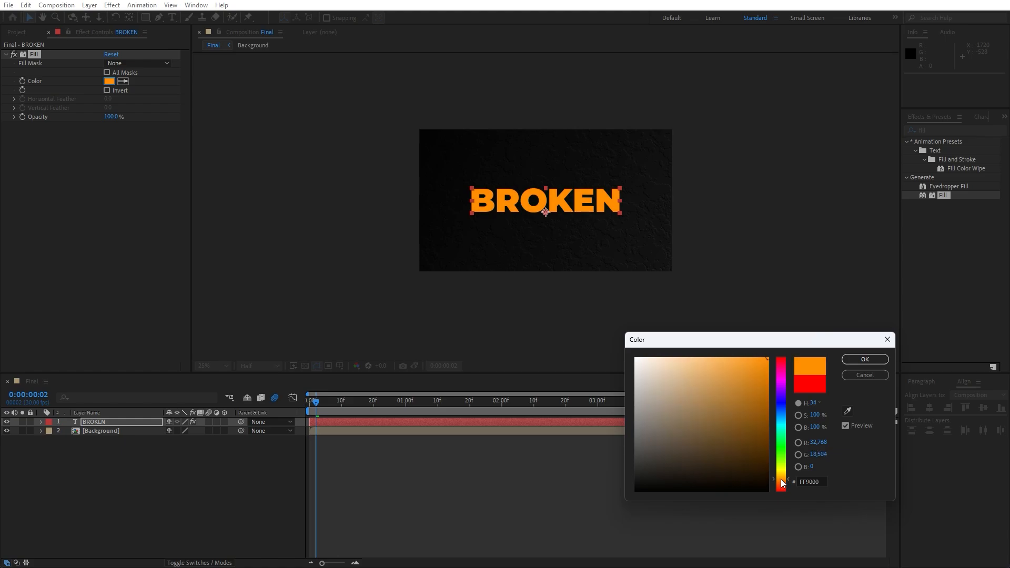
click(864, 359)
text(bevel a)
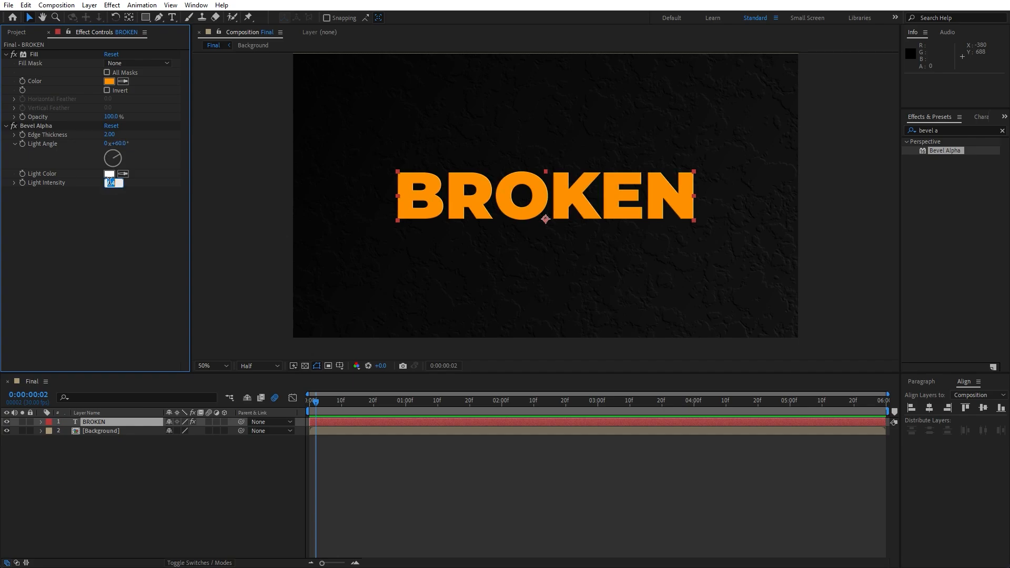
Set the Bevel Alpha light intensity on BROKEN to 0.50.
text(0)
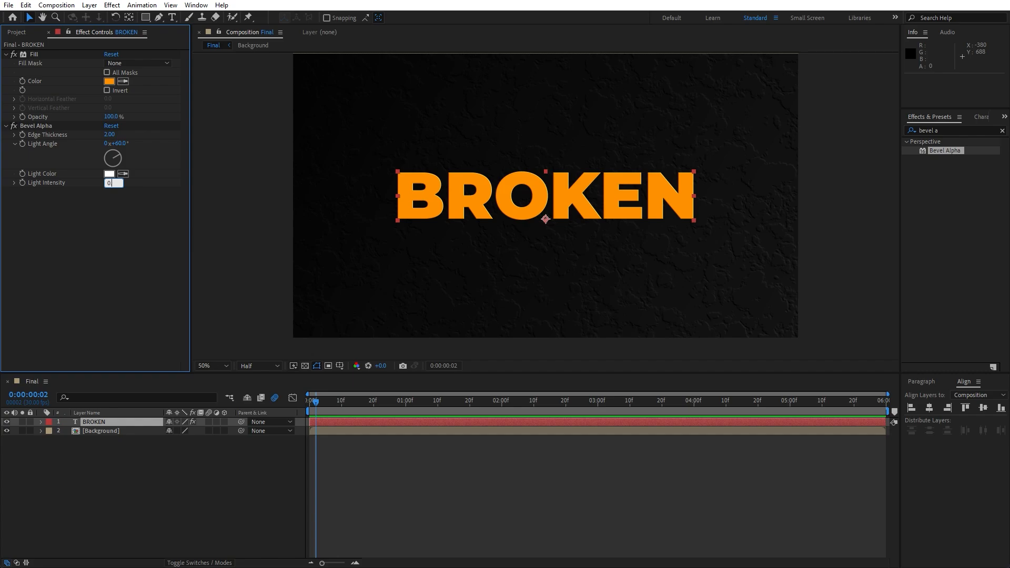
text(0.50)
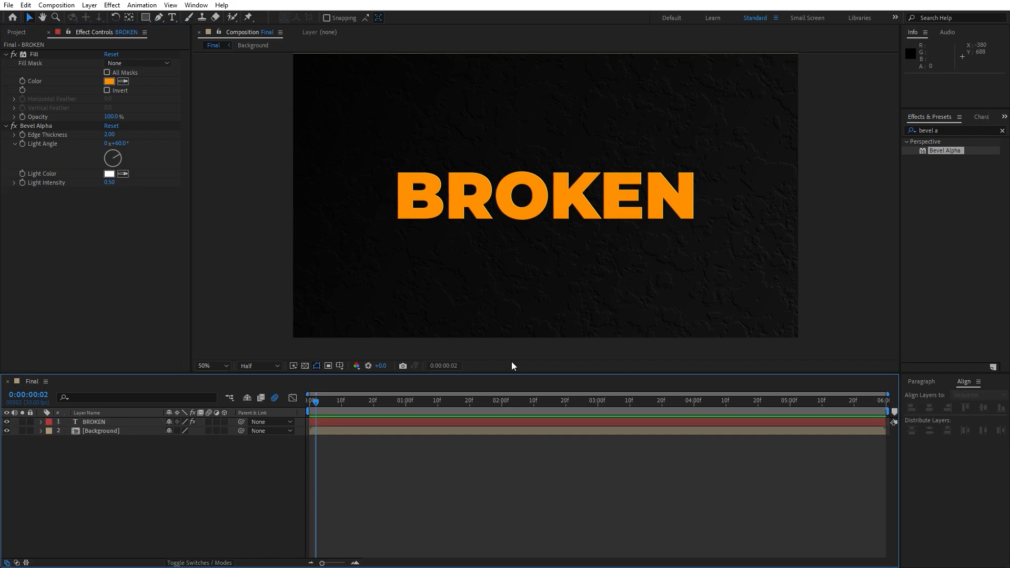
triple_click(951, 131)
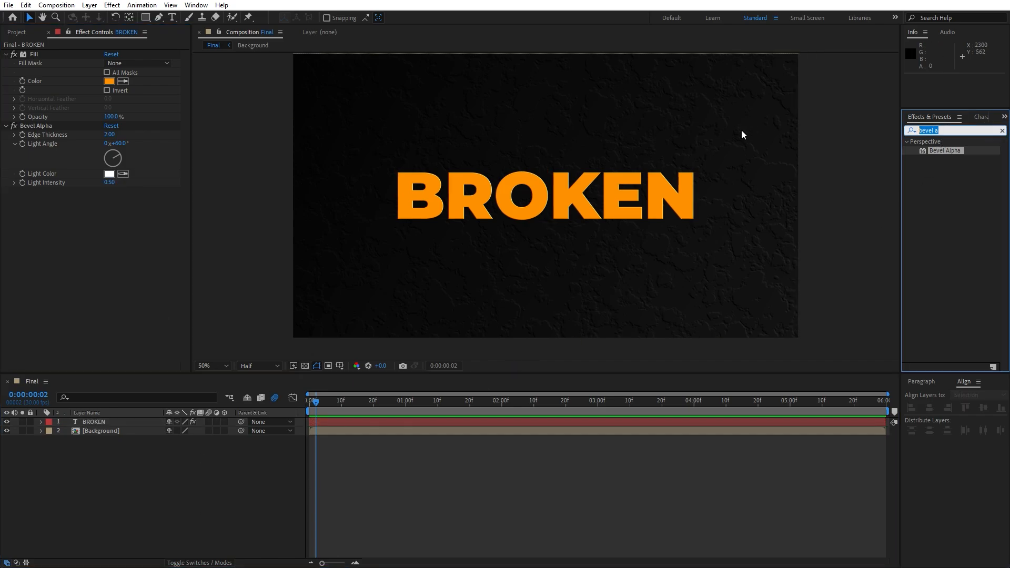
Apply the Shatter effect to BROKEN and set its View to Rendered.
text(shatt)
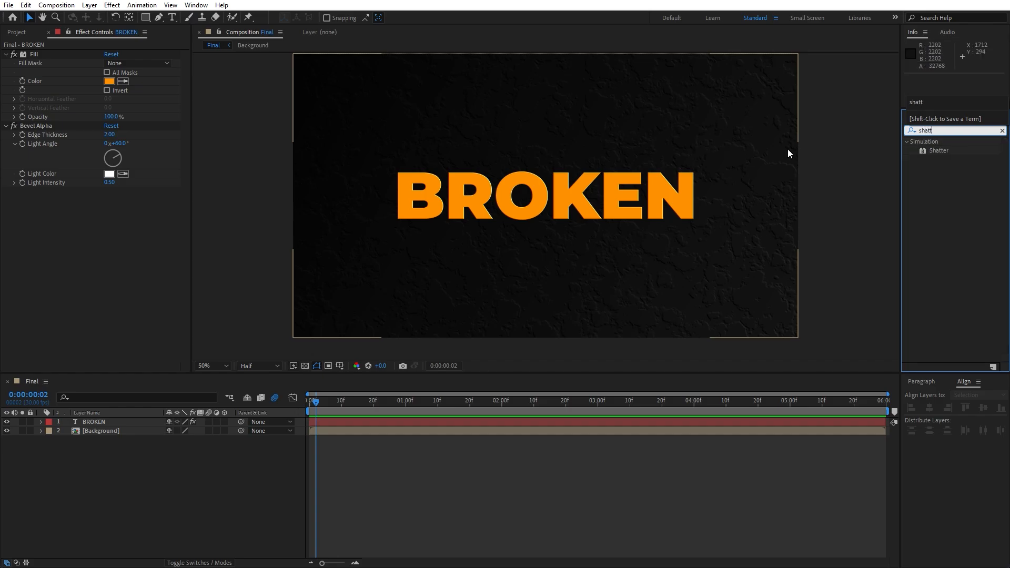
double_click(939, 151)
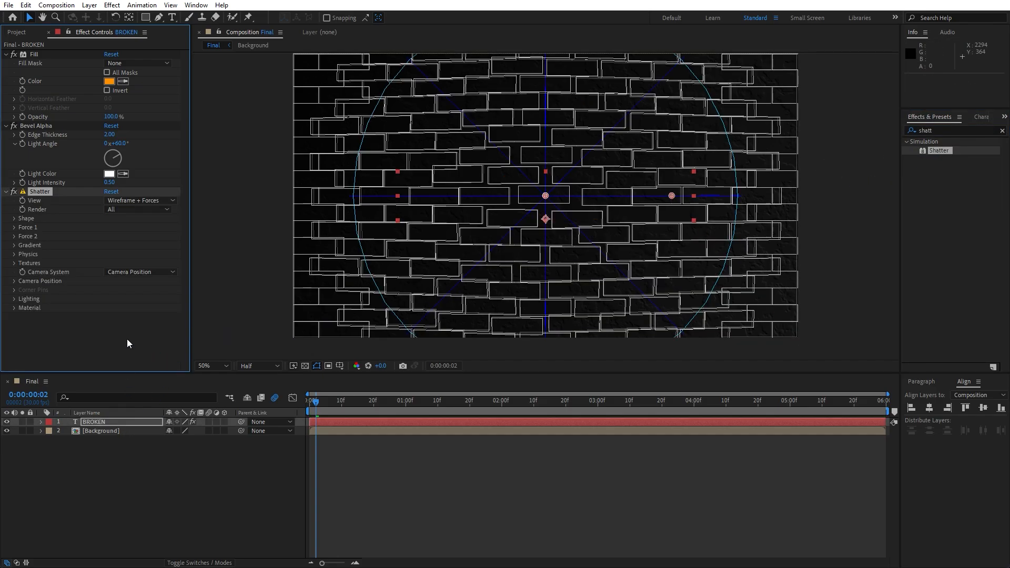
click(139, 200)
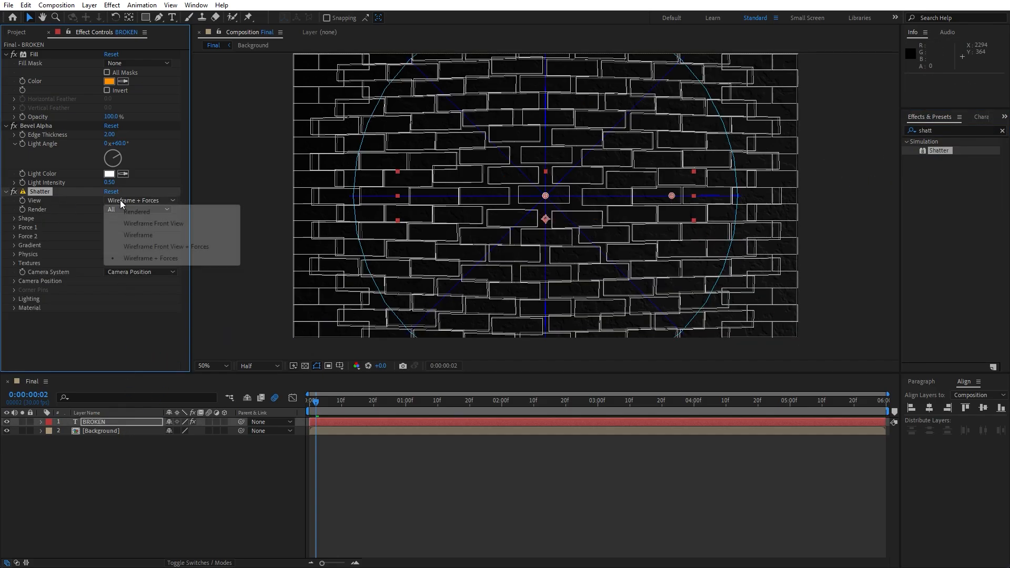
click(135, 212)
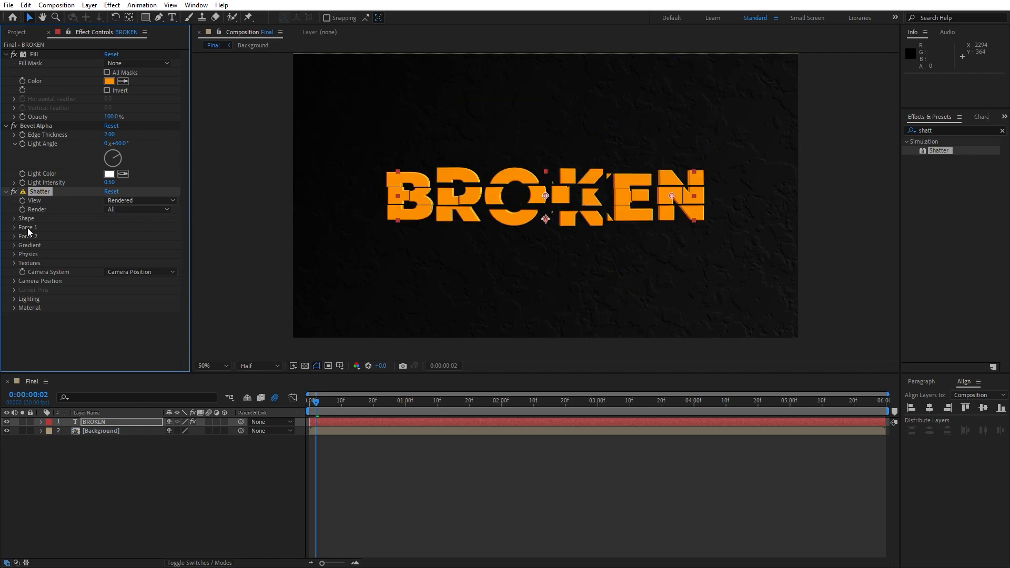
Set the shatter Shape pattern to Glass with 20 repetitions.
click(25, 218)
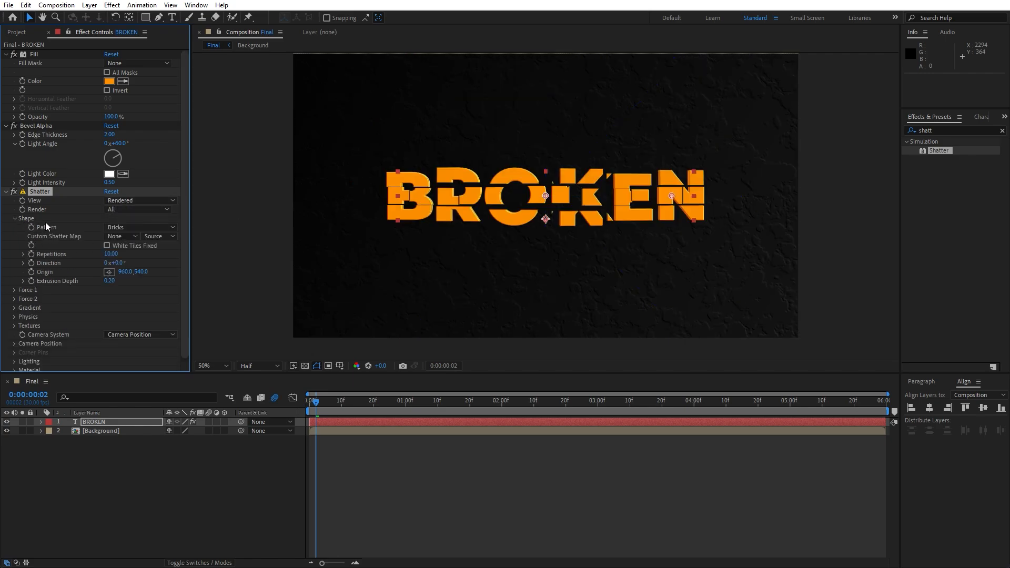
click(139, 227)
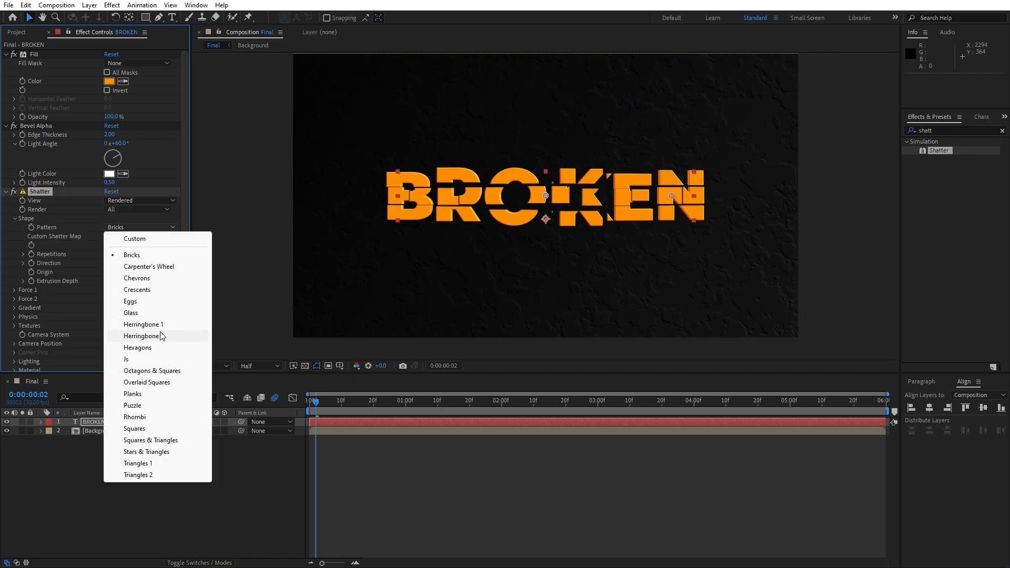
click(131, 313)
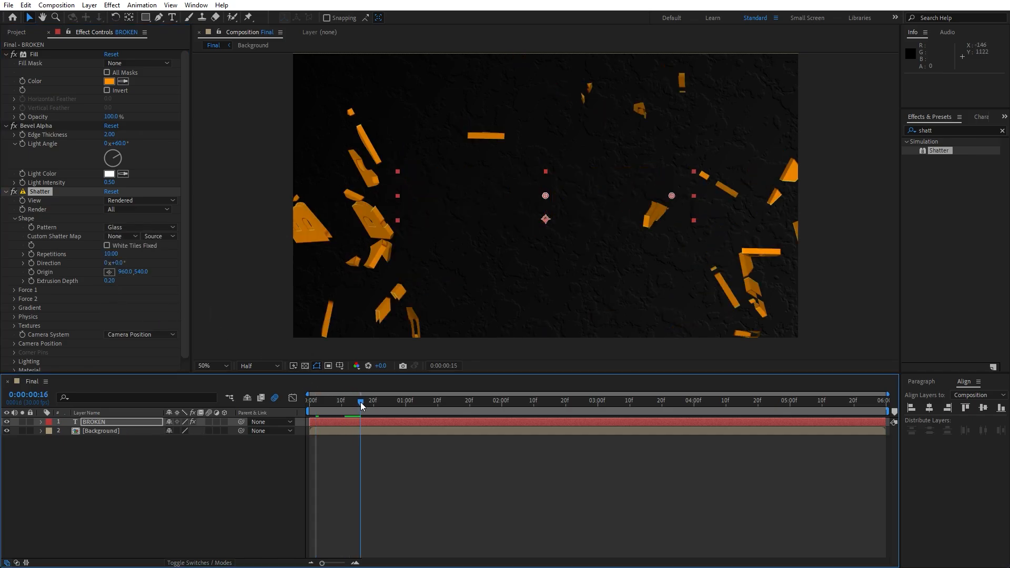
click(309, 400)
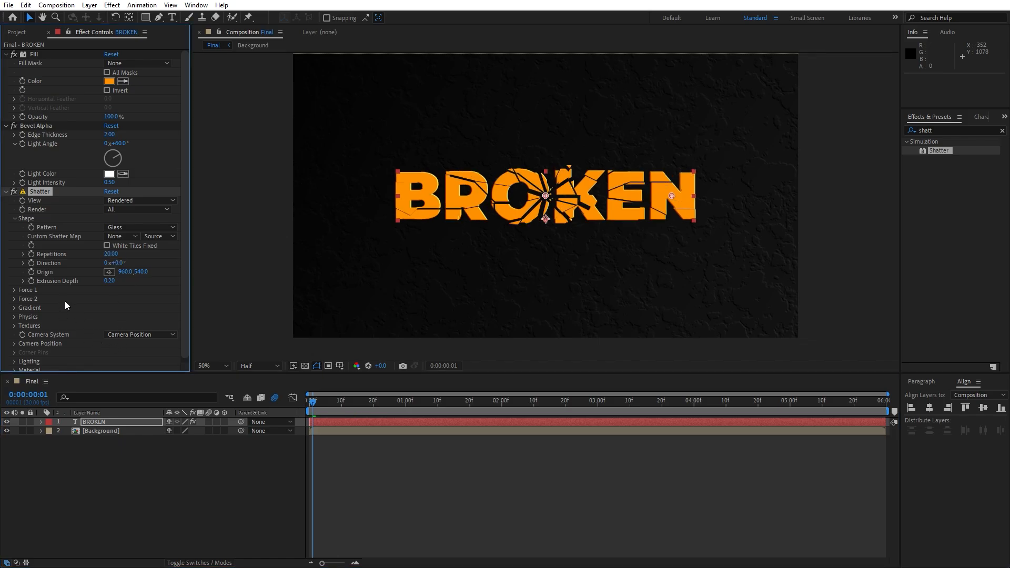
Set Force 1 radius 1.00 and strength 0.40, and mass variance 40%.
click(13, 291)
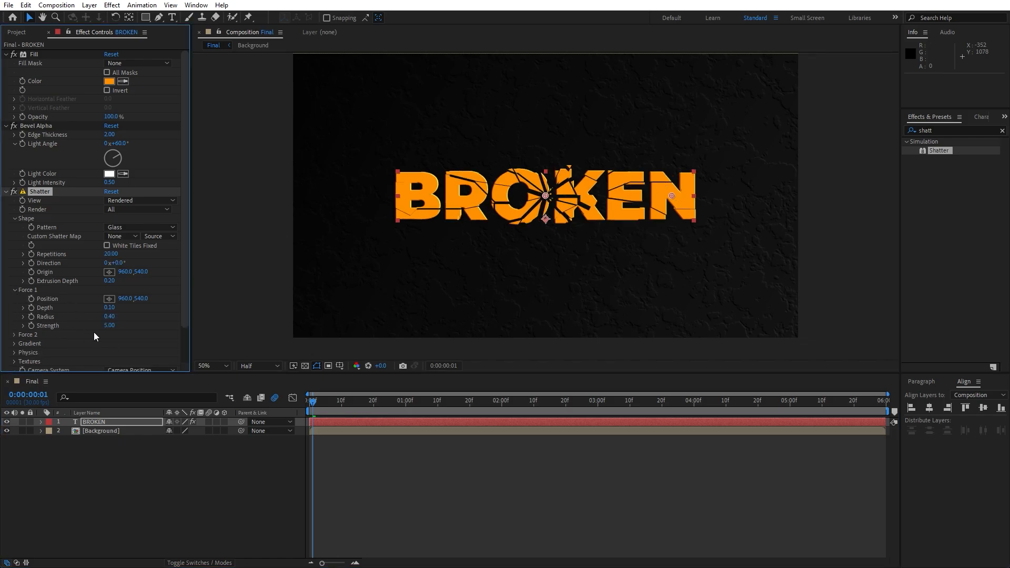
click(109, 326)
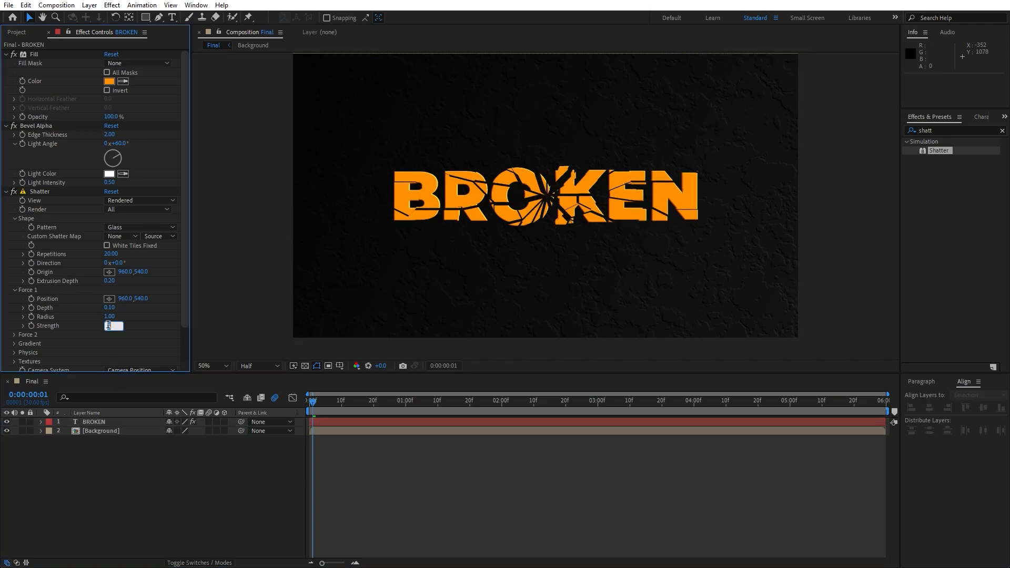
text(0.40)
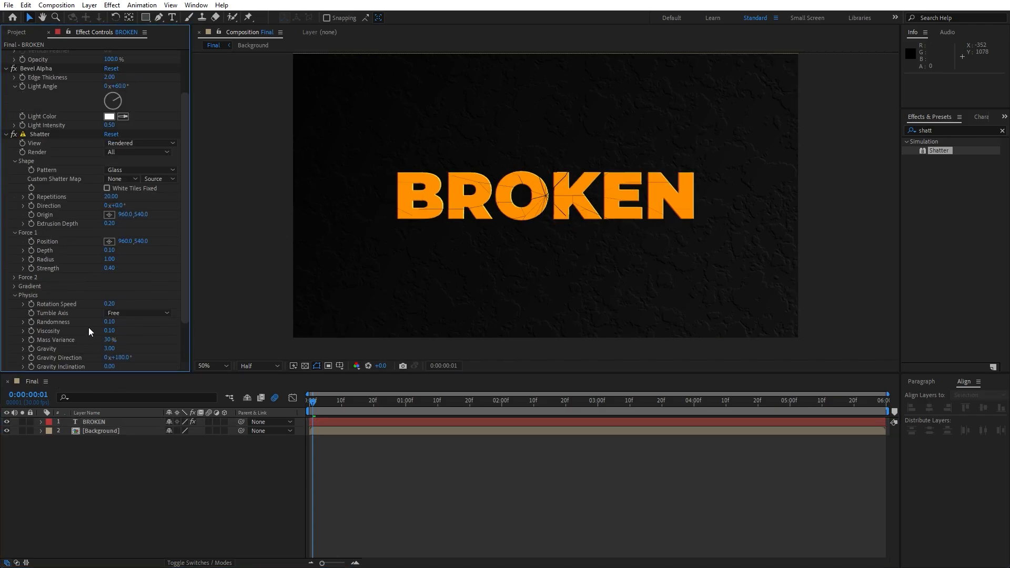
click(110, 348)
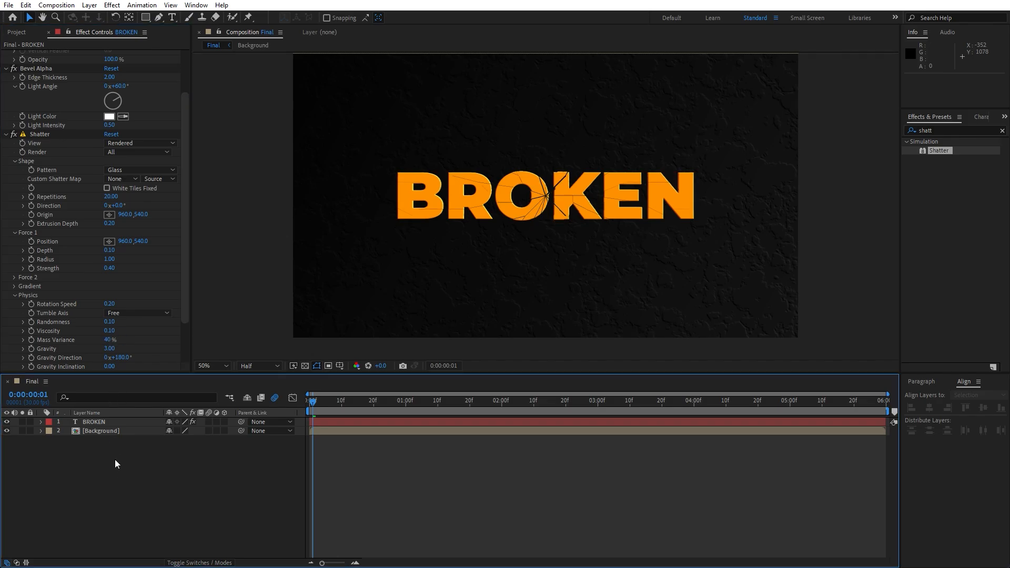
double_click(109, 348)
text(0)
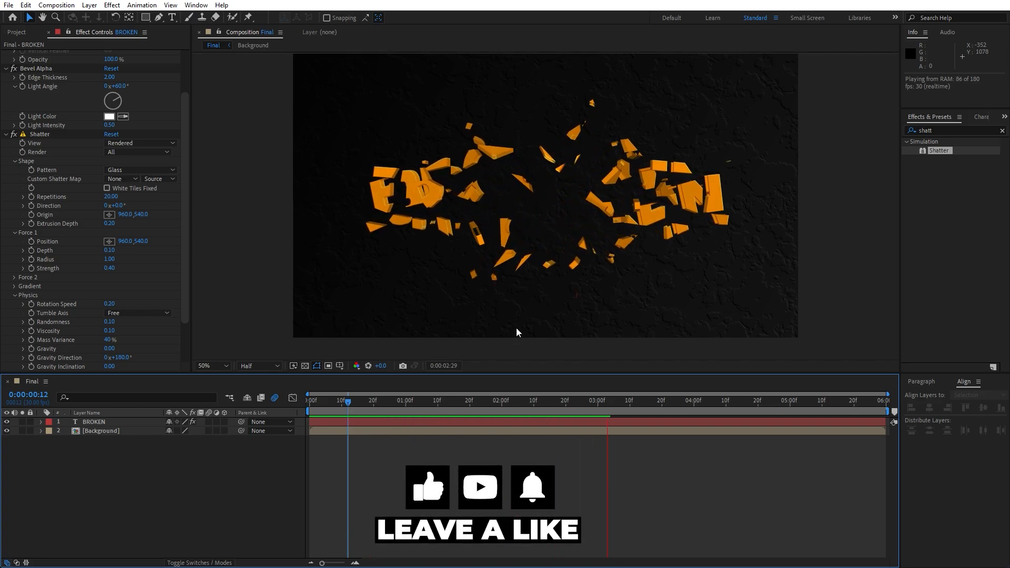
Preview the BROKEN explosion with gravity at 0 and stop playback.
click(540, 400)
text(glow)
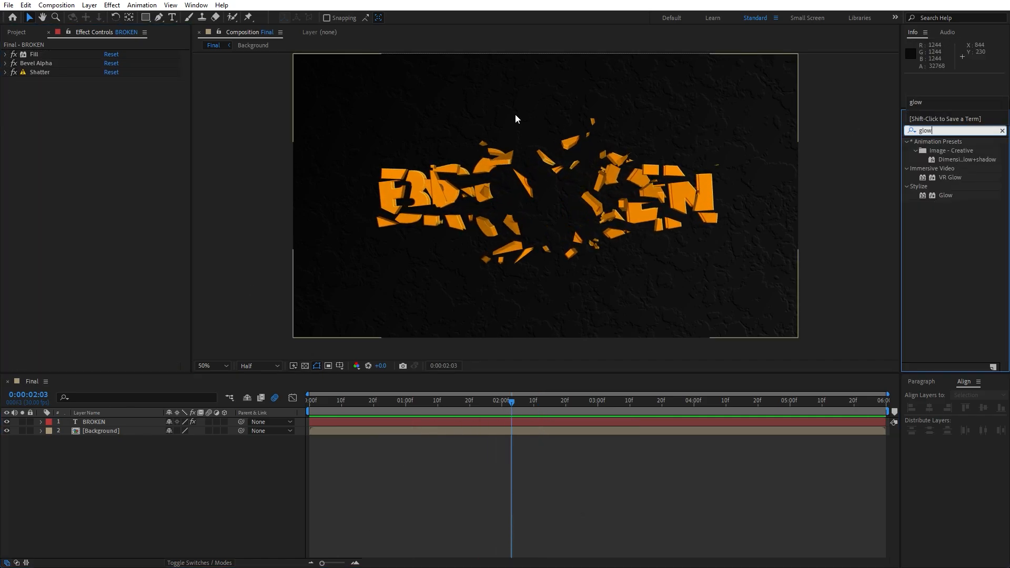
Apply Glow to BROKEN with threshold 76.9%, radius 200 and intensity 0.8.
double_click(947, 196)
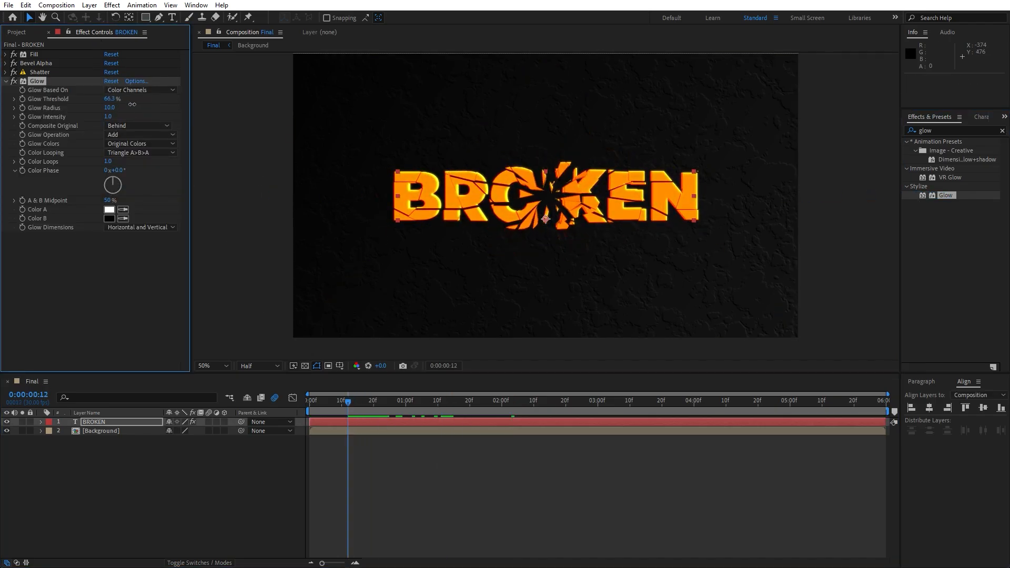
drag(110, 99, 128, 98)
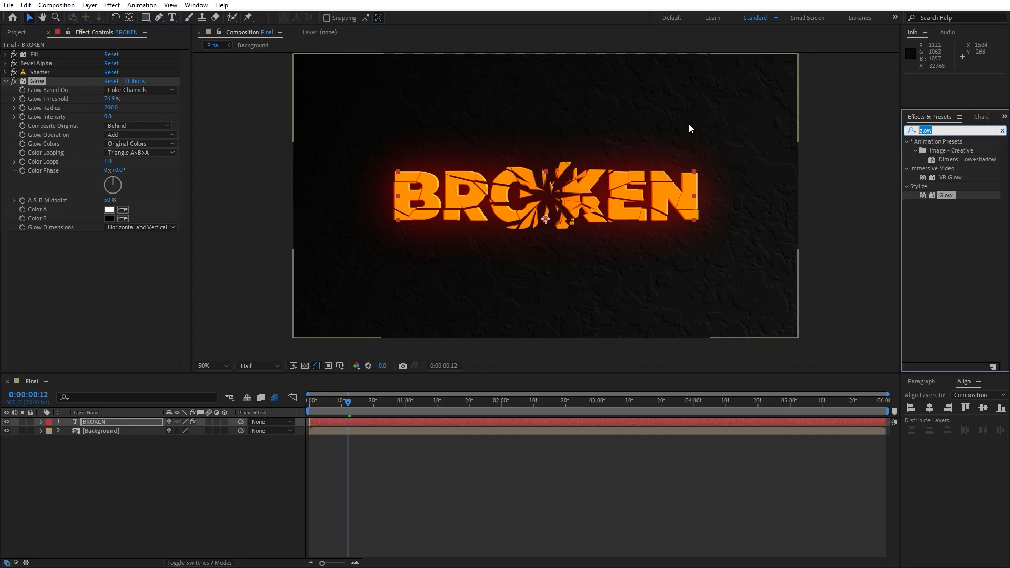
Apply a Noise effect to BROKEN with 7.0% noise amount.
text(noise)
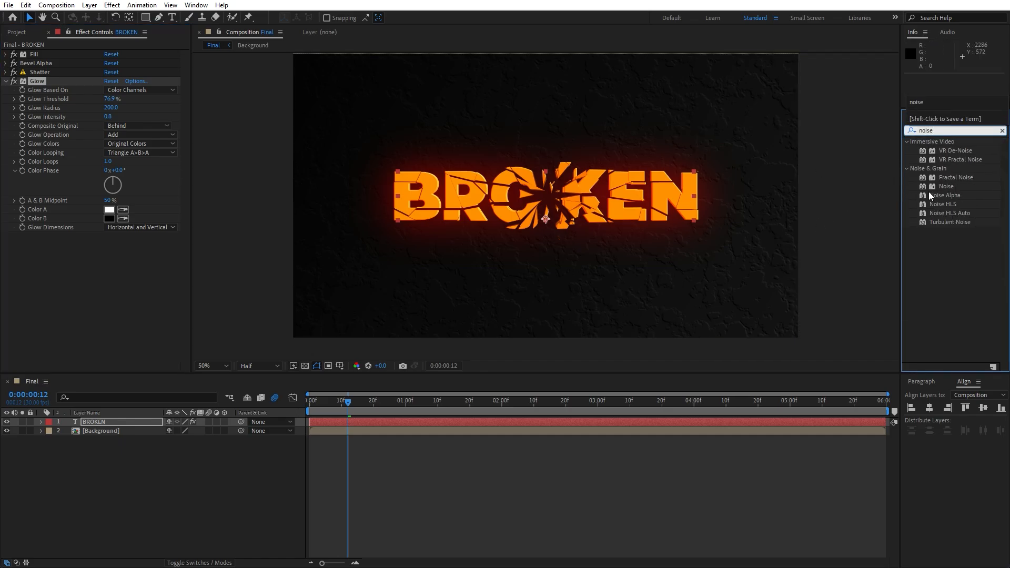
double_click(946, 186)
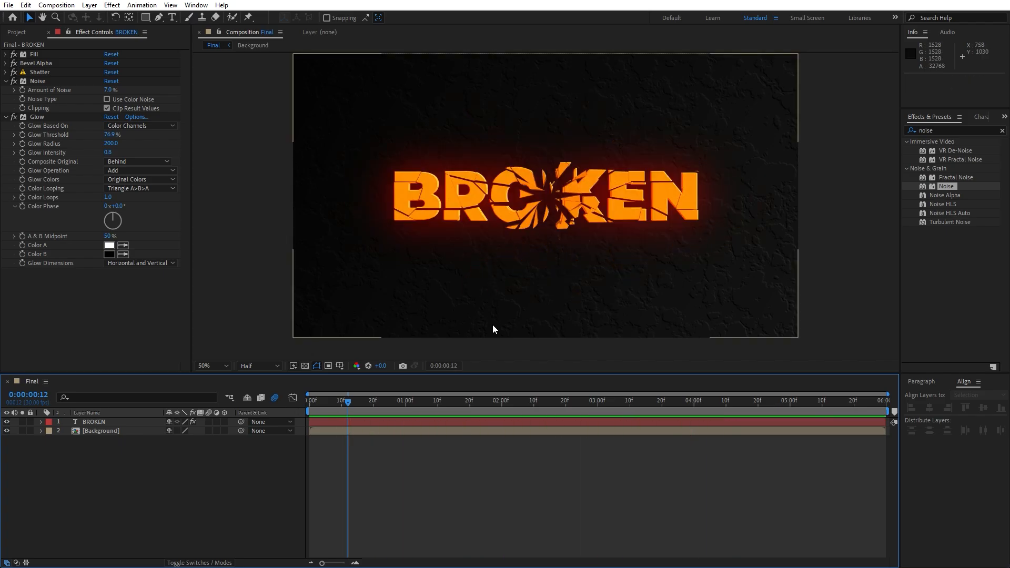
click(419, 400)
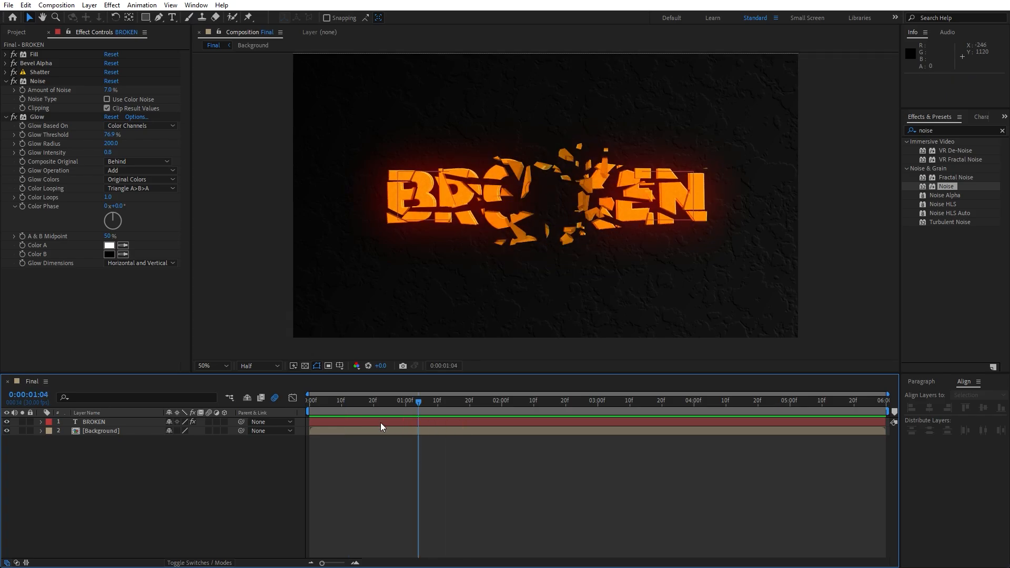
click(7, 72)
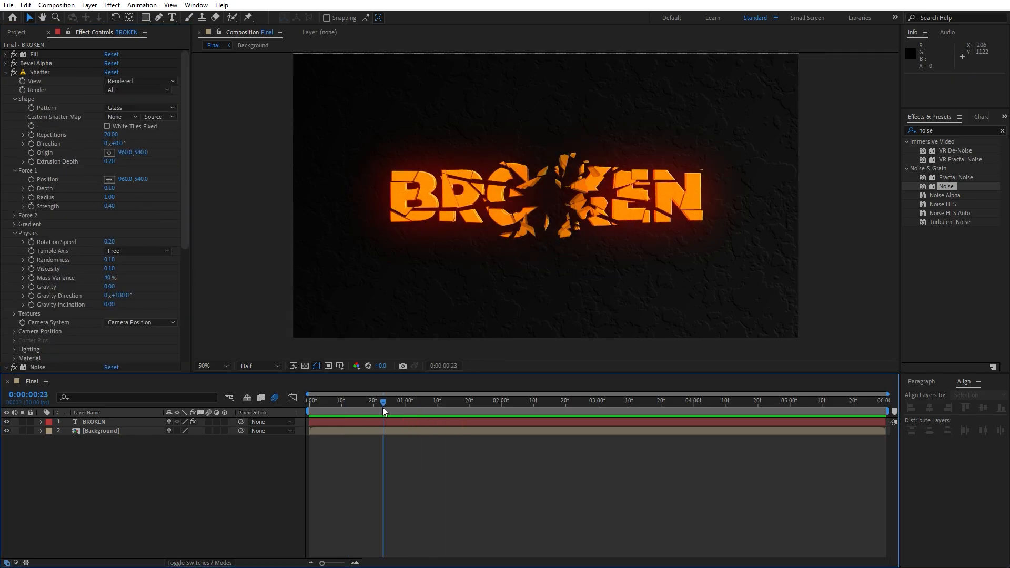
key(space)
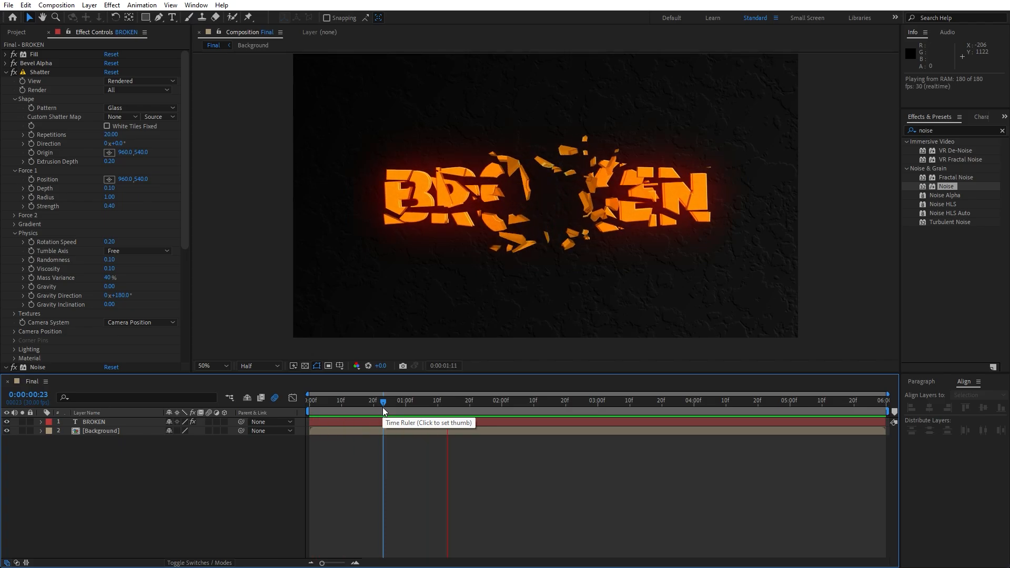